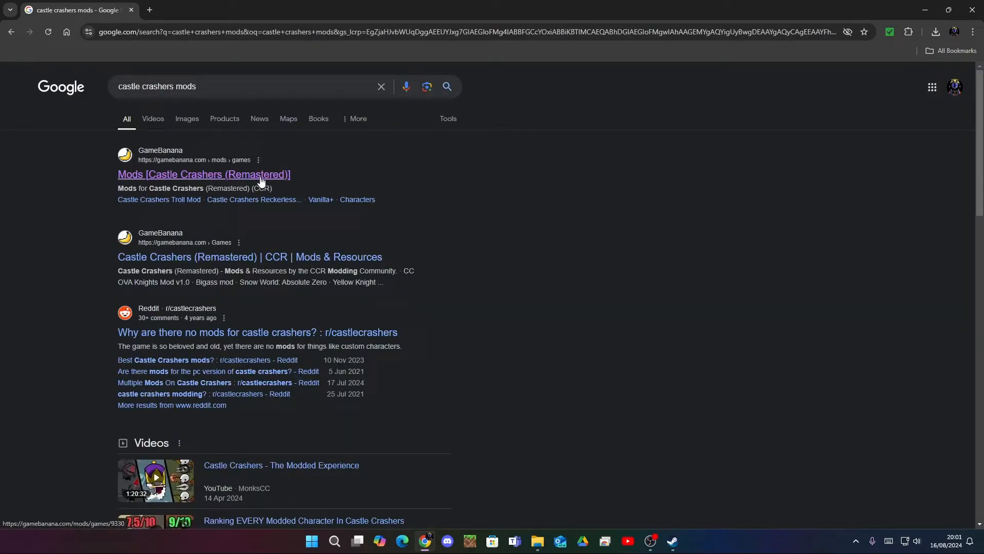
# Step: Open the GameBanana 'Mods [Castle Crashers (Remastered)]' result from Google Search
pyautogui.click(204, 174)
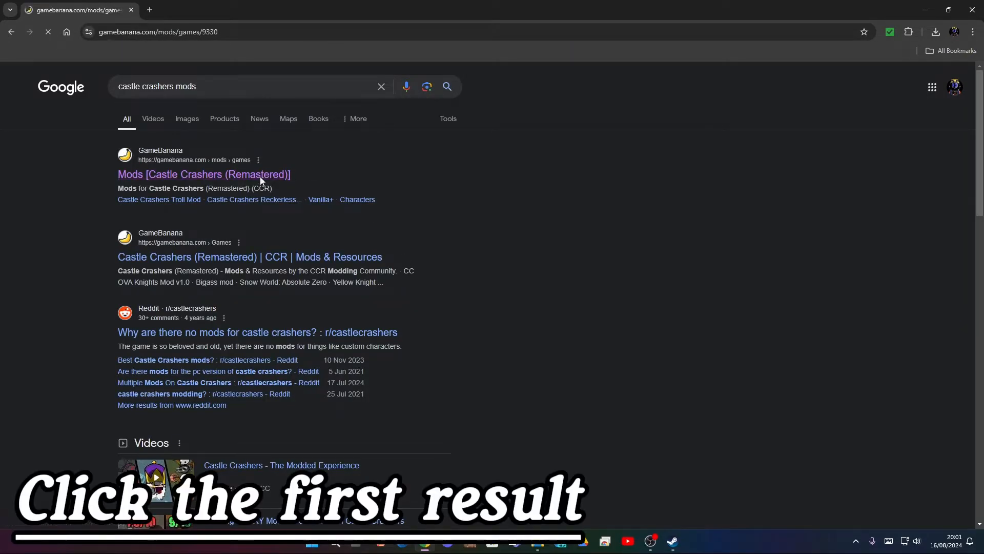
# Step: Scroll the GameBanana mods list down until the Dark Knight mod entry appears
pyautogui.click(204, 174)
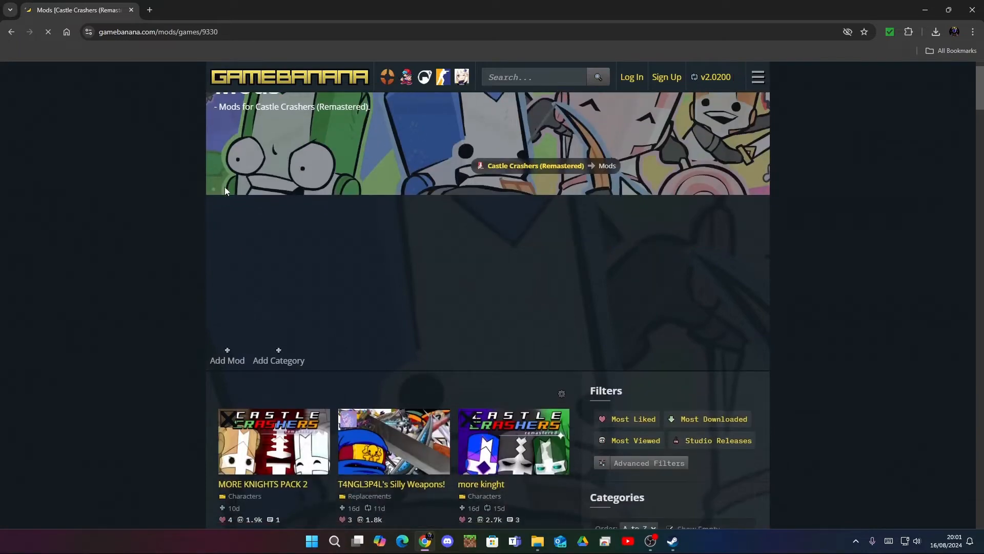
pyautogui.scroll(-3)
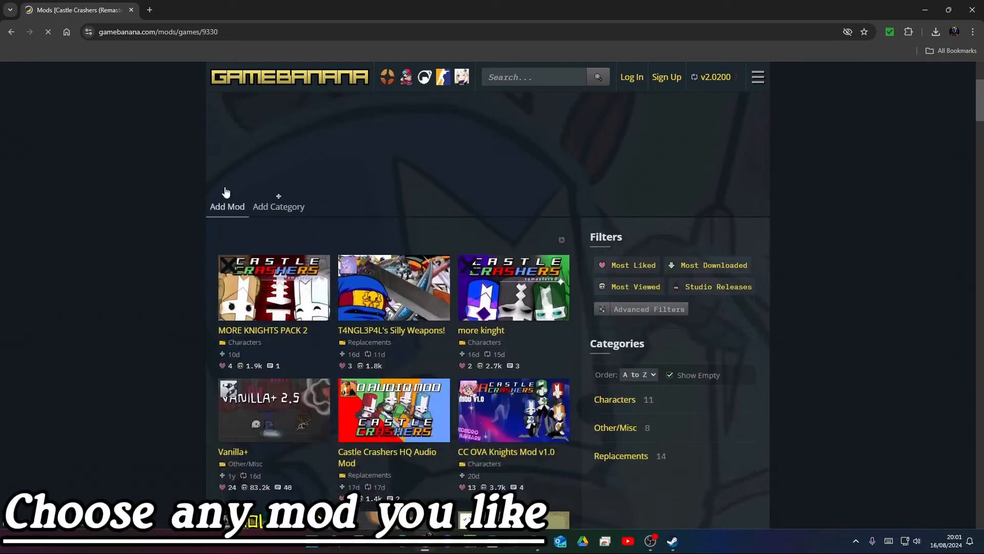
pyautogui.scroll(-3)
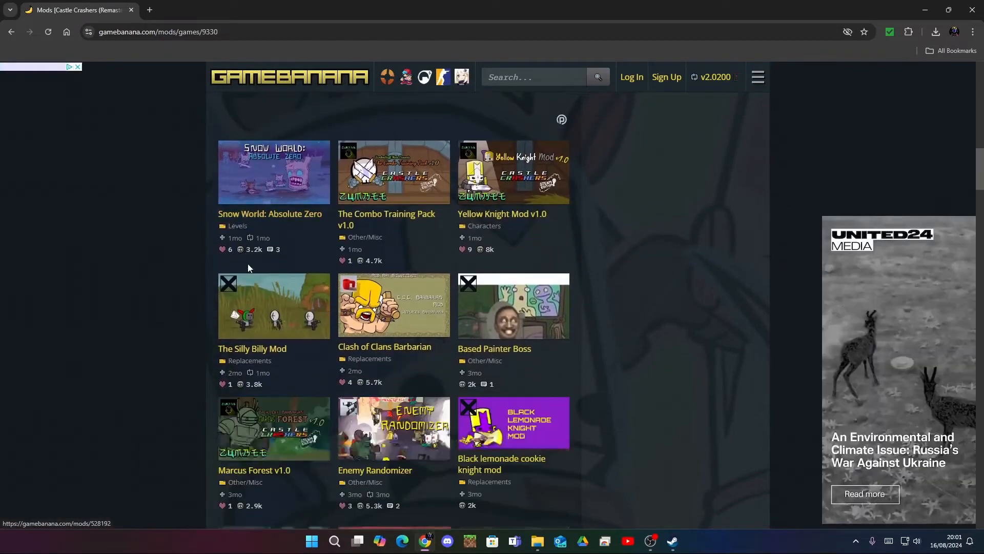
pyautogui.scroll(-3)
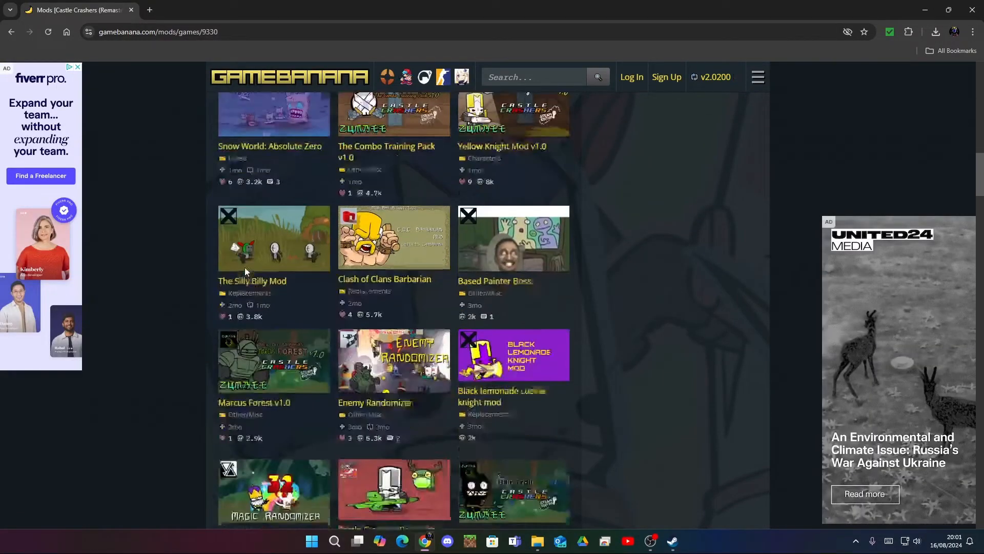
pyautogui.scroll(-3)
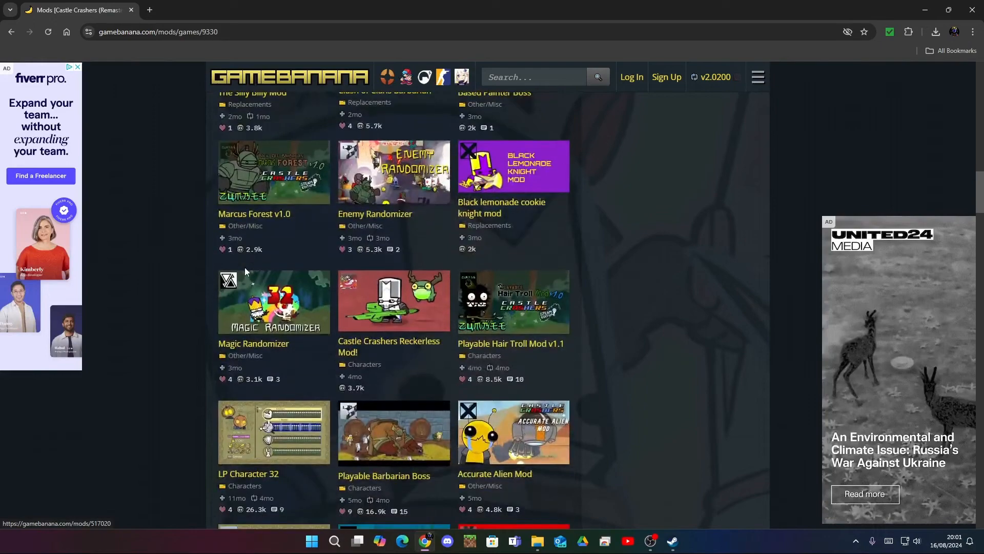
pyautogui.scroll(-3)
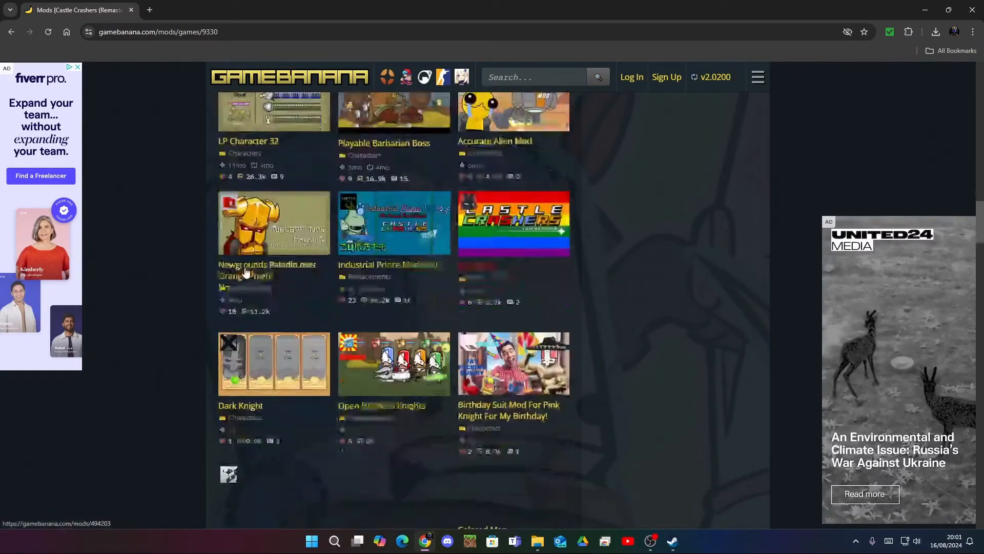
pyautogui.scroll(-3)
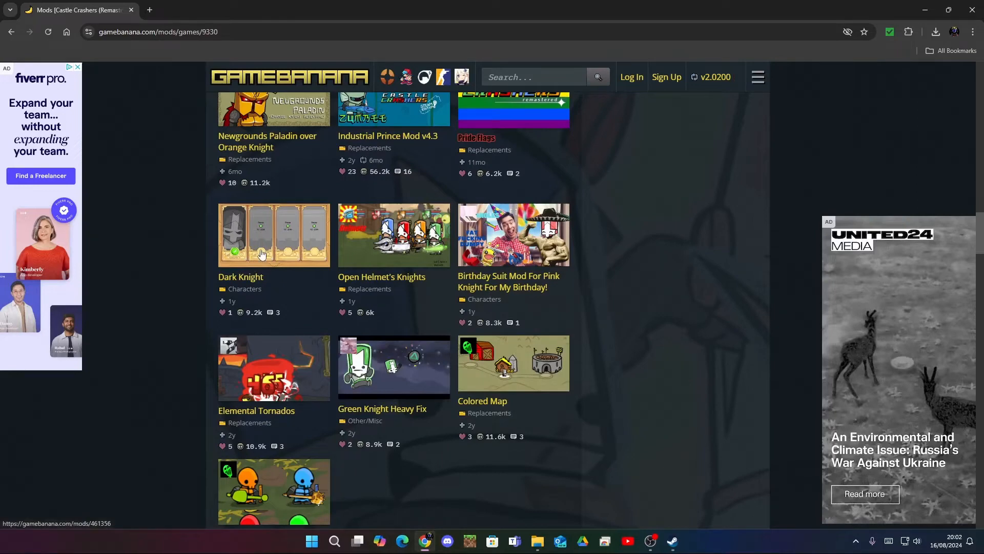
# Step: Download dark_knight_mod.zip from the Dark Knight mod page via Manual Download
pyautogui.click(273, 235)
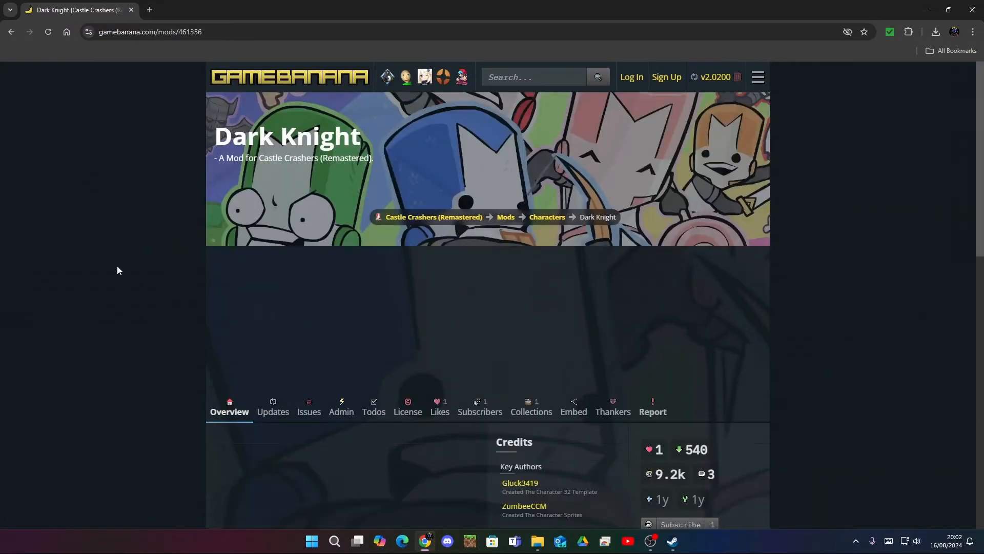
pyautogui.scroll(-3)
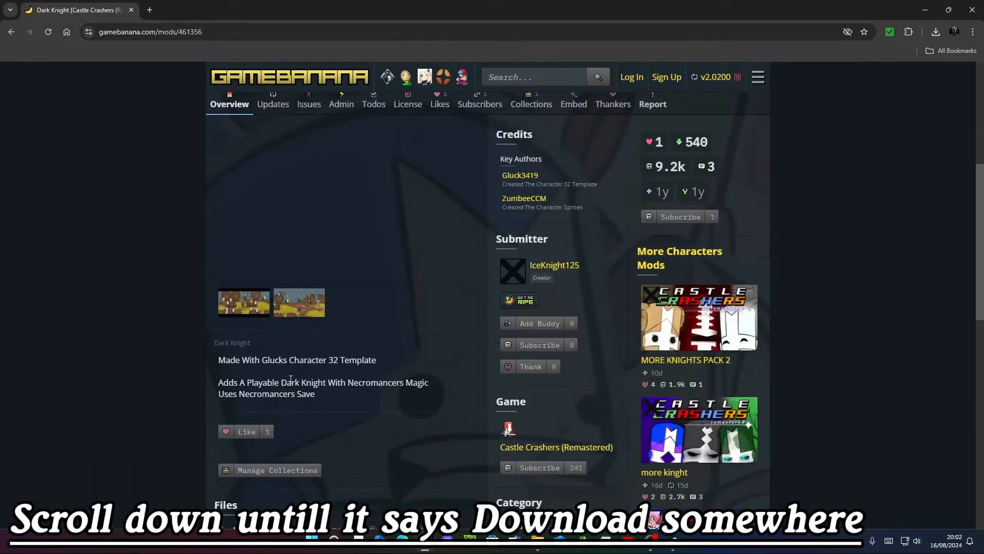
pyautogui.scroll(-3)
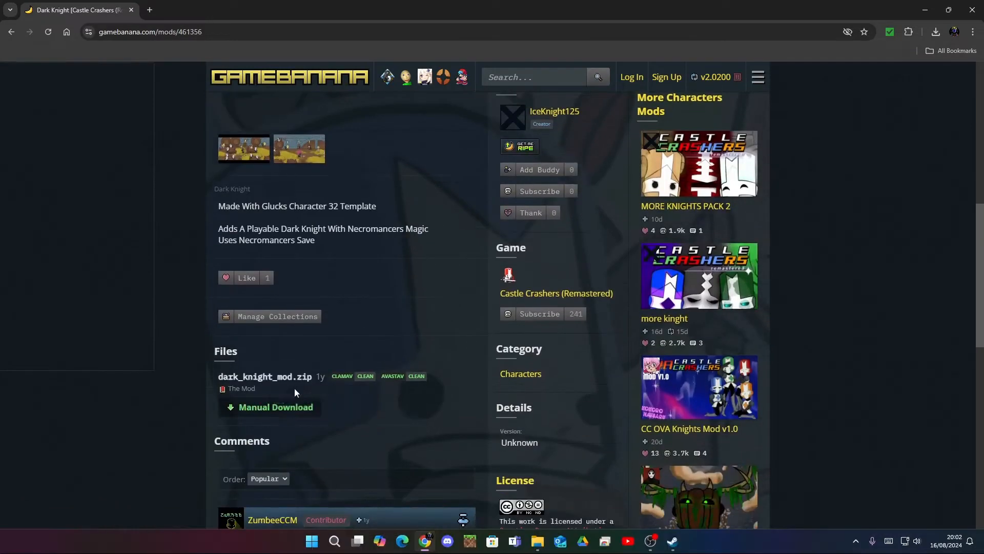
pyautogui.click(275, 407)
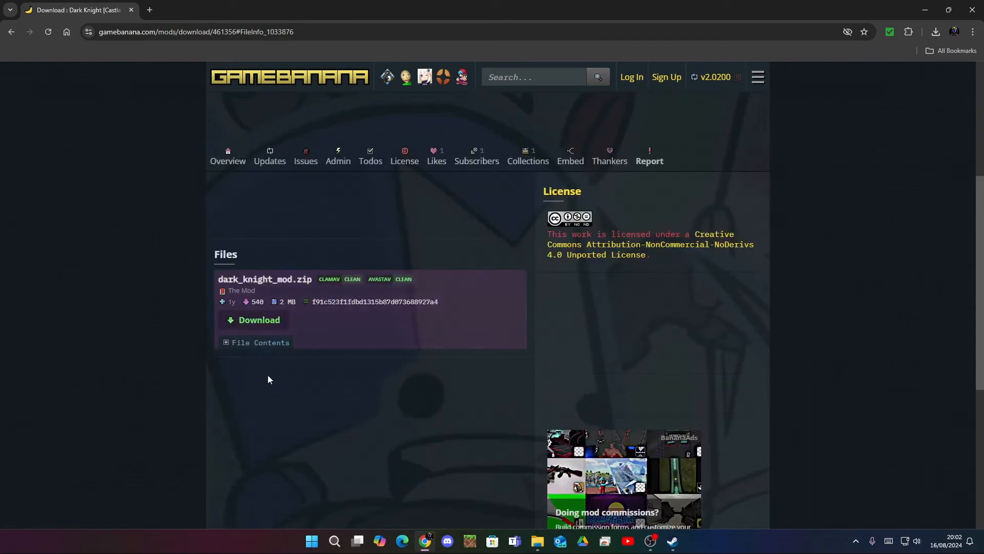
pyautogui.click(258, 320)
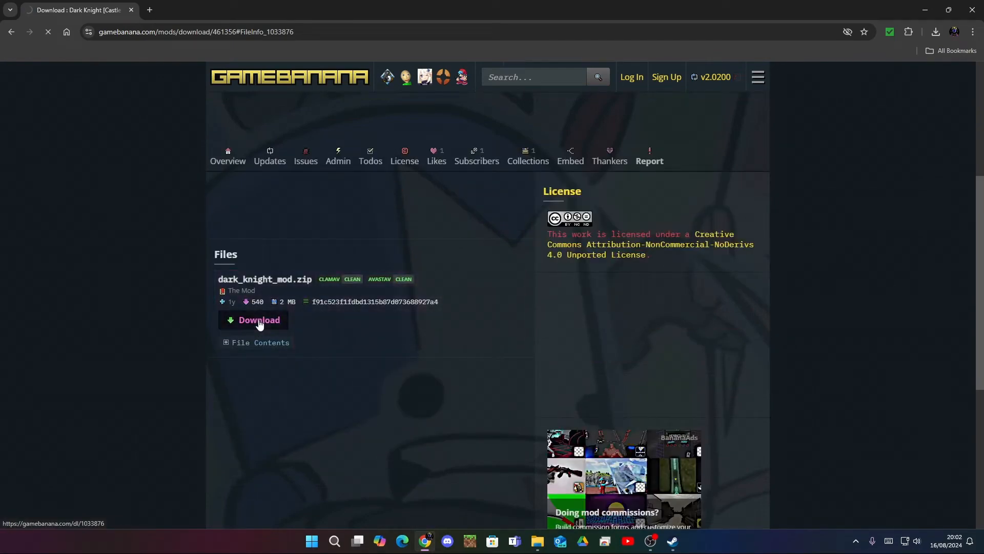
# Step: Show the downloaded zip in the Downloads folder and snap that window to one side
pyautogui.click(935, 31)
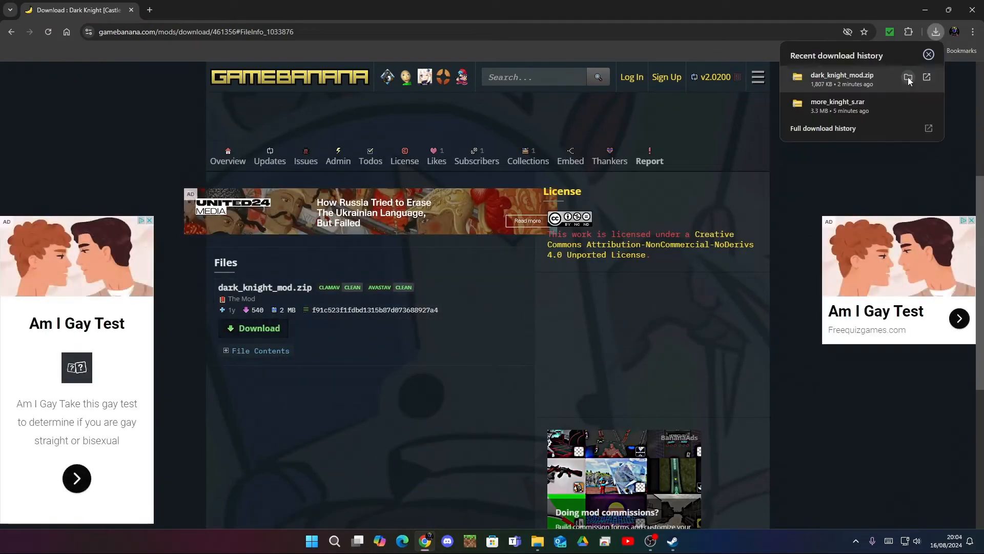
pyautogui.click(908, 77)
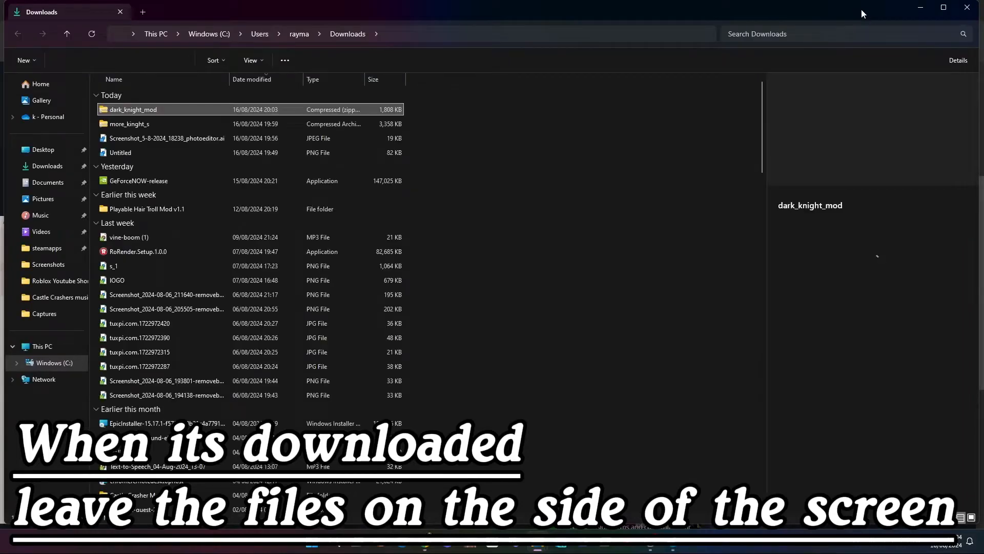
pyautogui.click(132, 109)
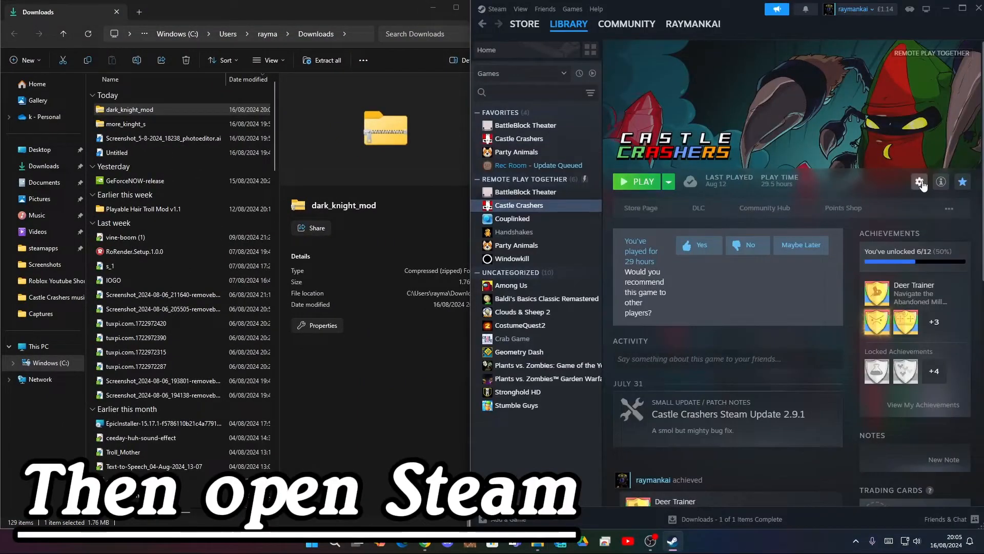
# Step: Open Castle Crashers' local install folder from Steam via Manage > Browse local files
pyautogui.click(919, 182)
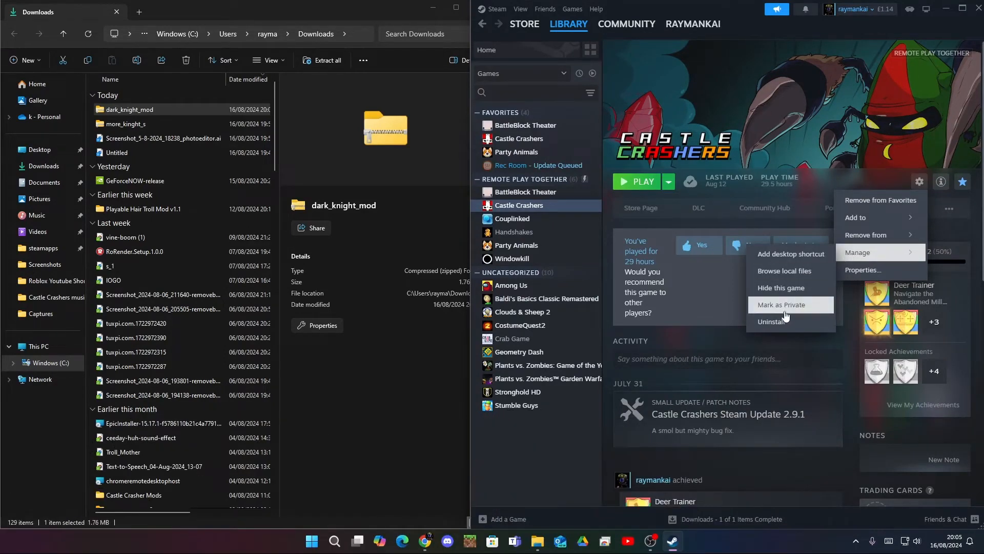
pyautogui.click(785, 271)
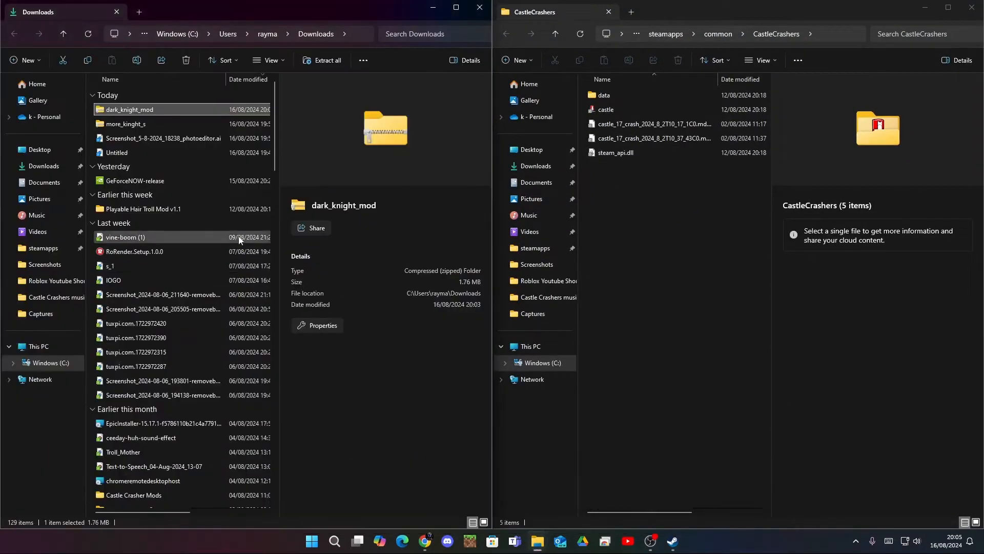
# Step: Extract dark_knight_mod.zip into a dark_knight_mod folder in Downloads
pyautogui.click(322, 61)
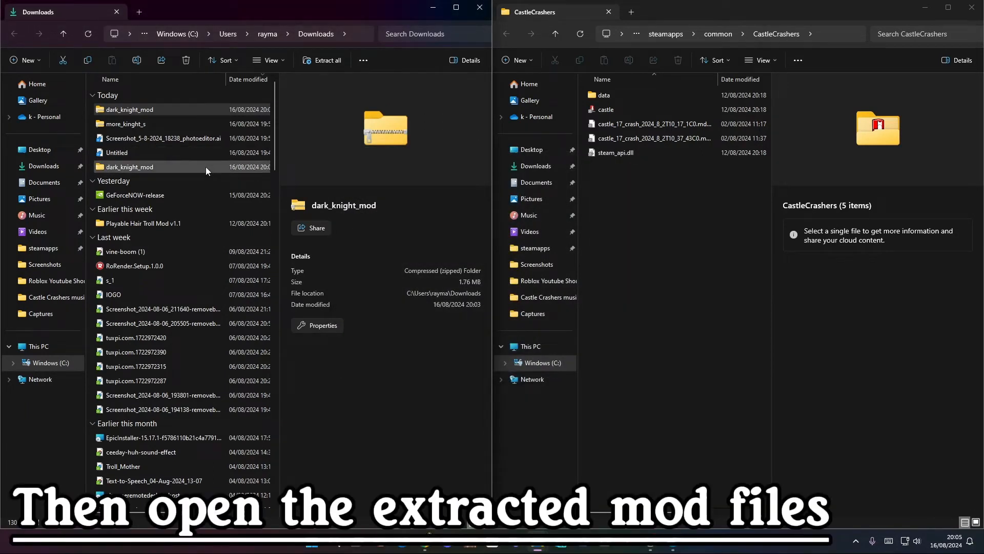
# Step: Navigate to the mod's game folder on the left and Castle Crashers' data\game folder on the right
pyautogui.doubleClick(129, 166)
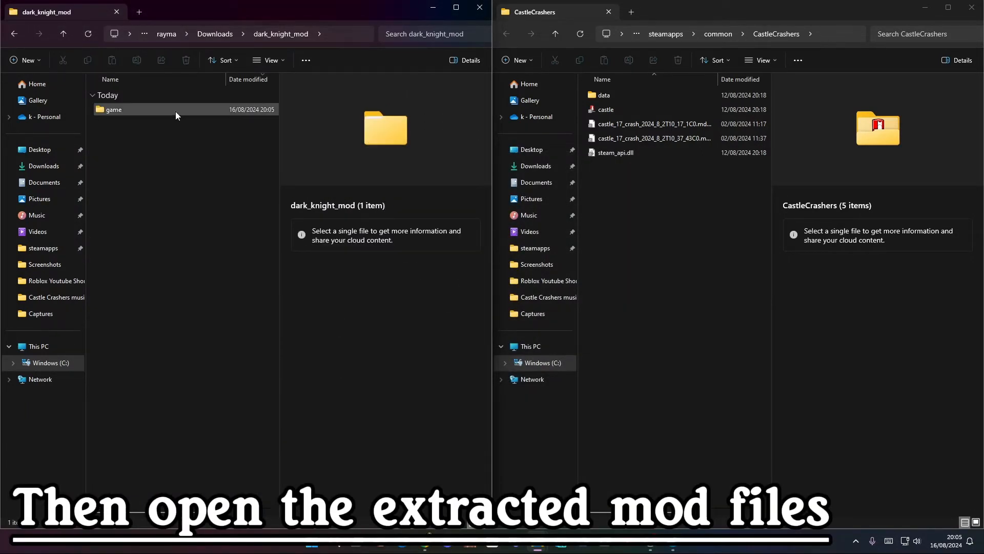
pyautogui.doubleClick(603, 95)
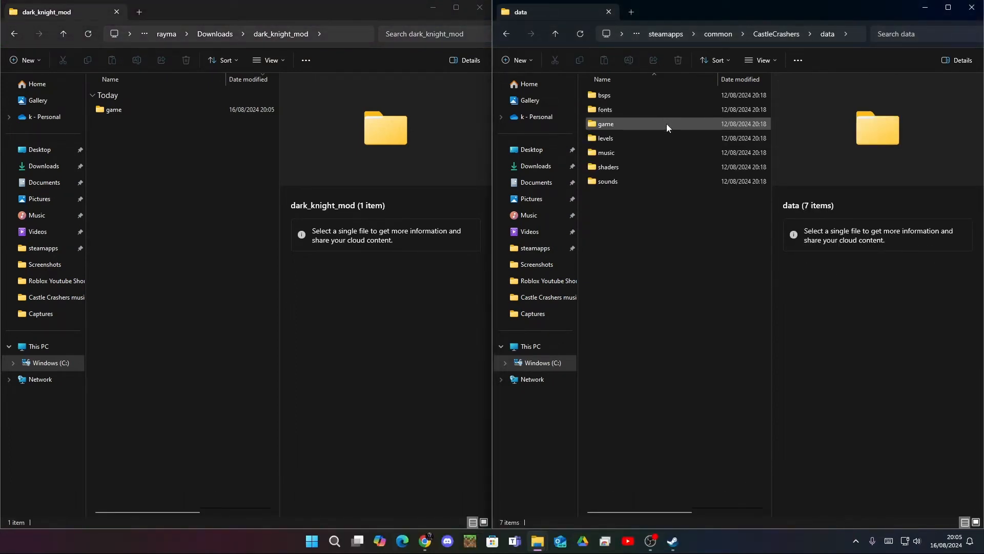
pyautogui.click(605, 123)
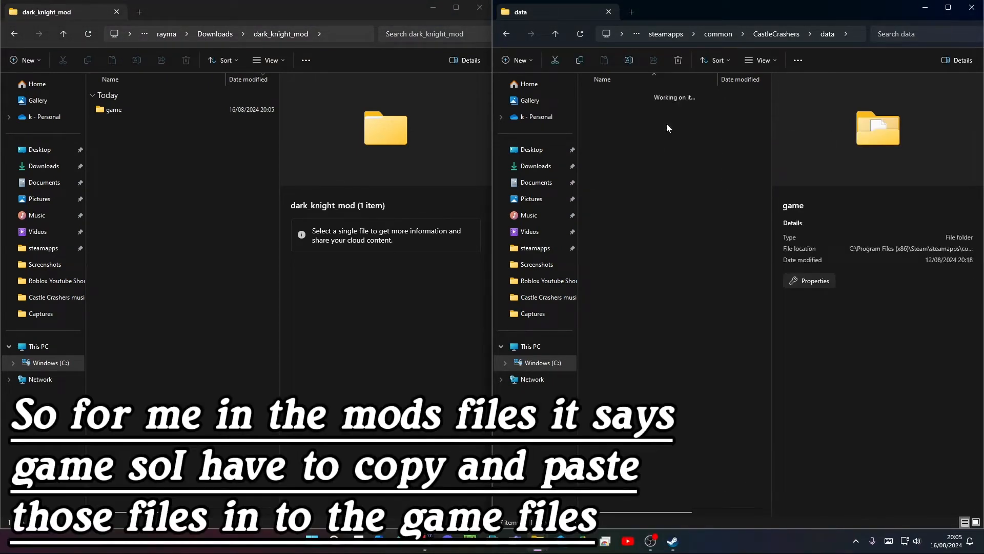
pyautogui.doubleClick(877, 128)
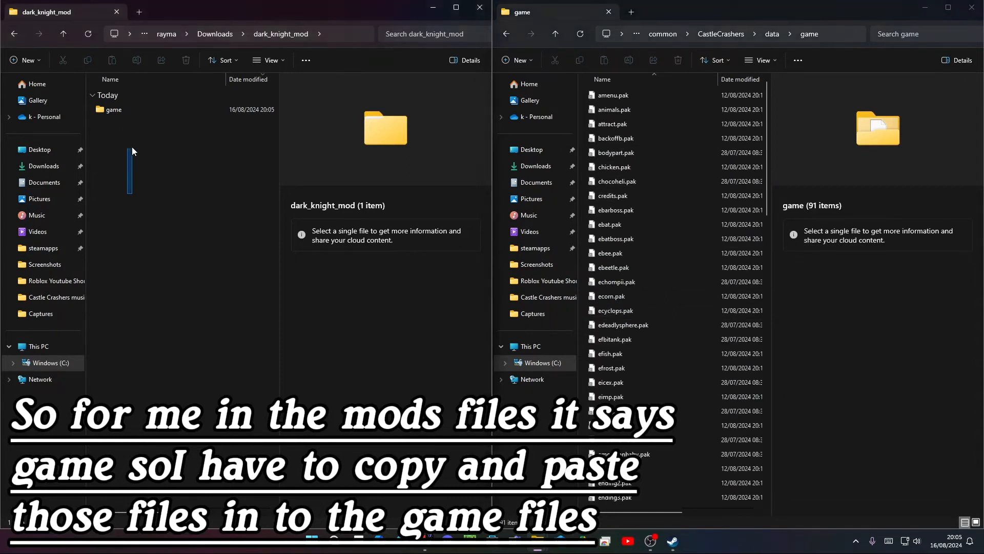
pyautogui.doubleClick(113, 109)
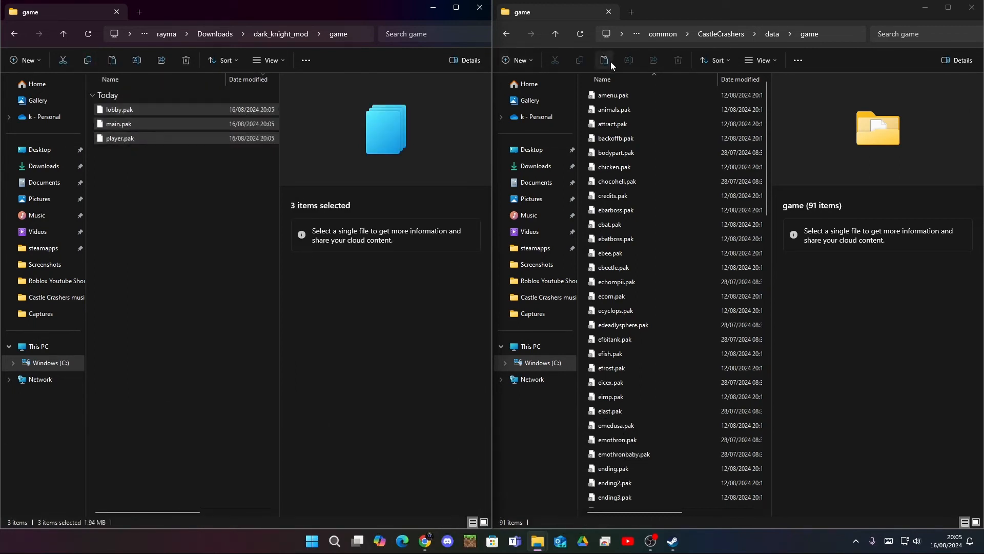
# Step: Paste lobby.pak, main.pak and player.pak into data\game, replacing the originals
pyautogui.click(603, 60)
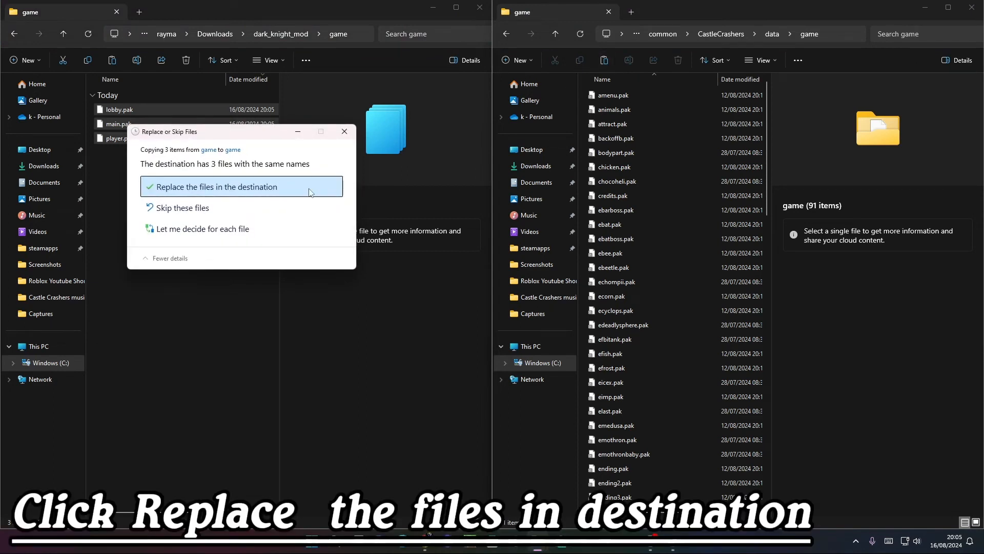
pyautogui.click(216, 187)
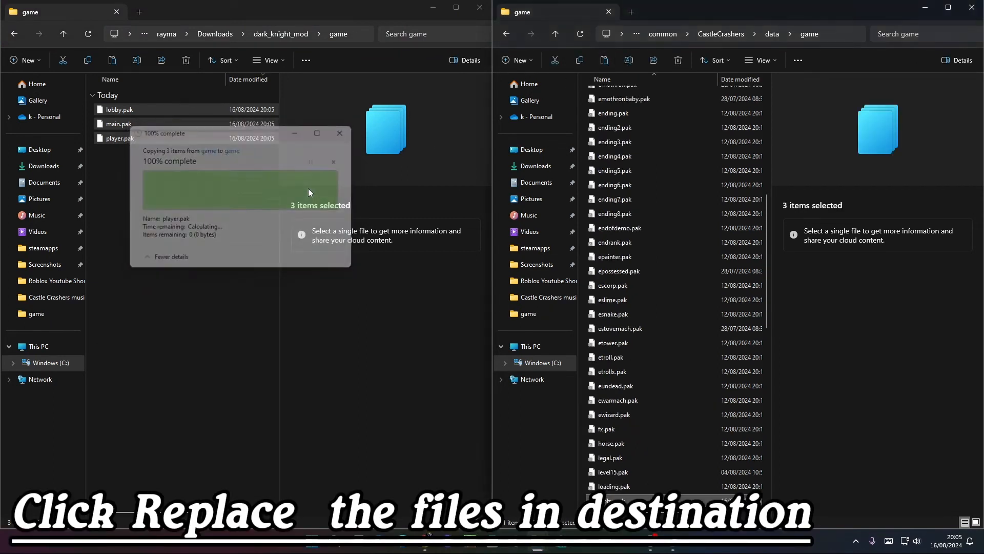